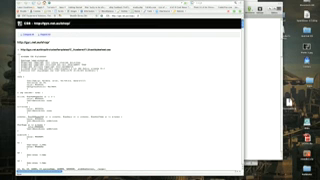
pyautogui.scroll(-3)
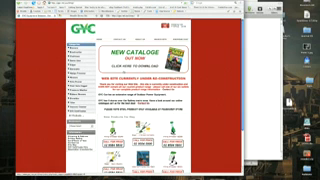
pyautogui.scroll(-3)
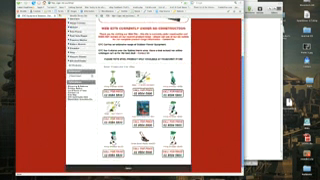